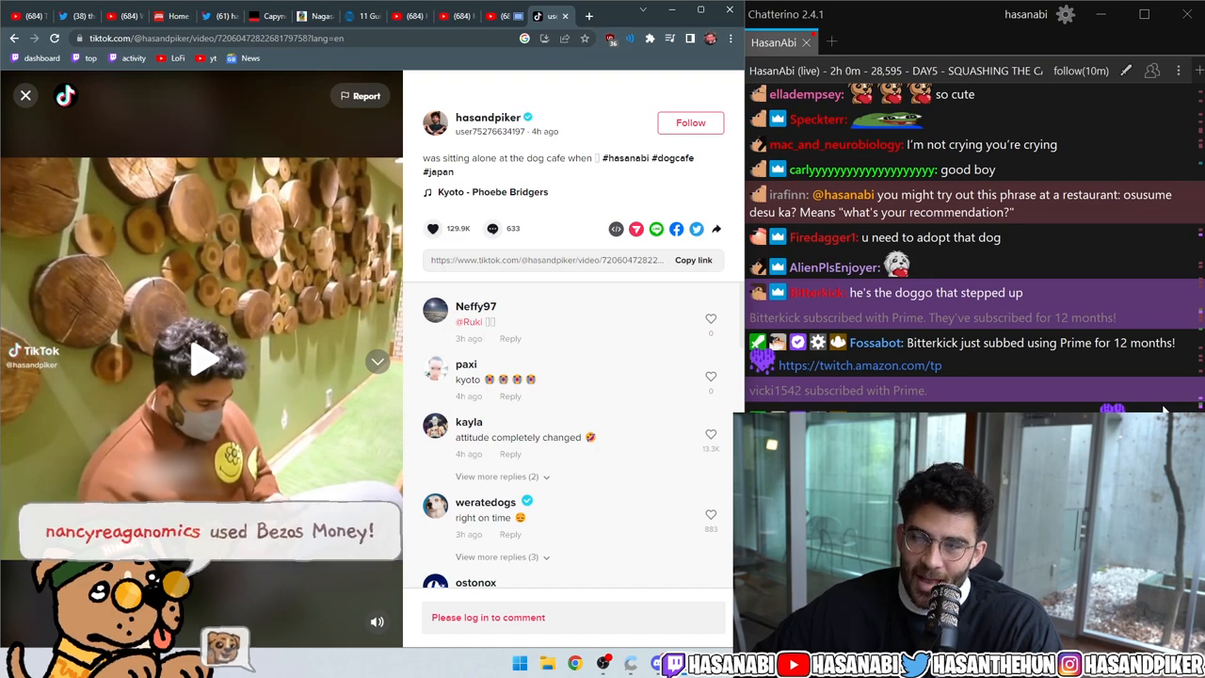
Step: Switch to the Twitter tab showing the thread with the same dog cafe clip
{"action": "left_click", "coordinate": [542, 16]}
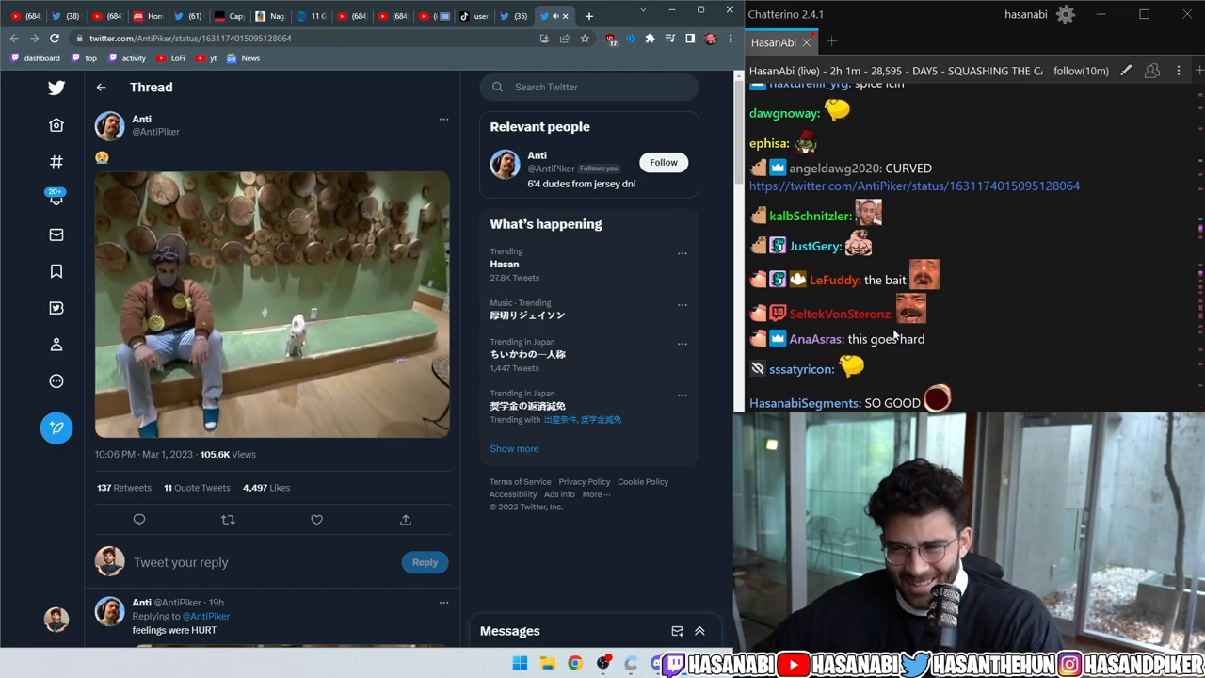
Step: Play the dog cafe tweet video fullscreen and scroll down through the thread
{"action": "left_click", "coordinate": [272, 304]}
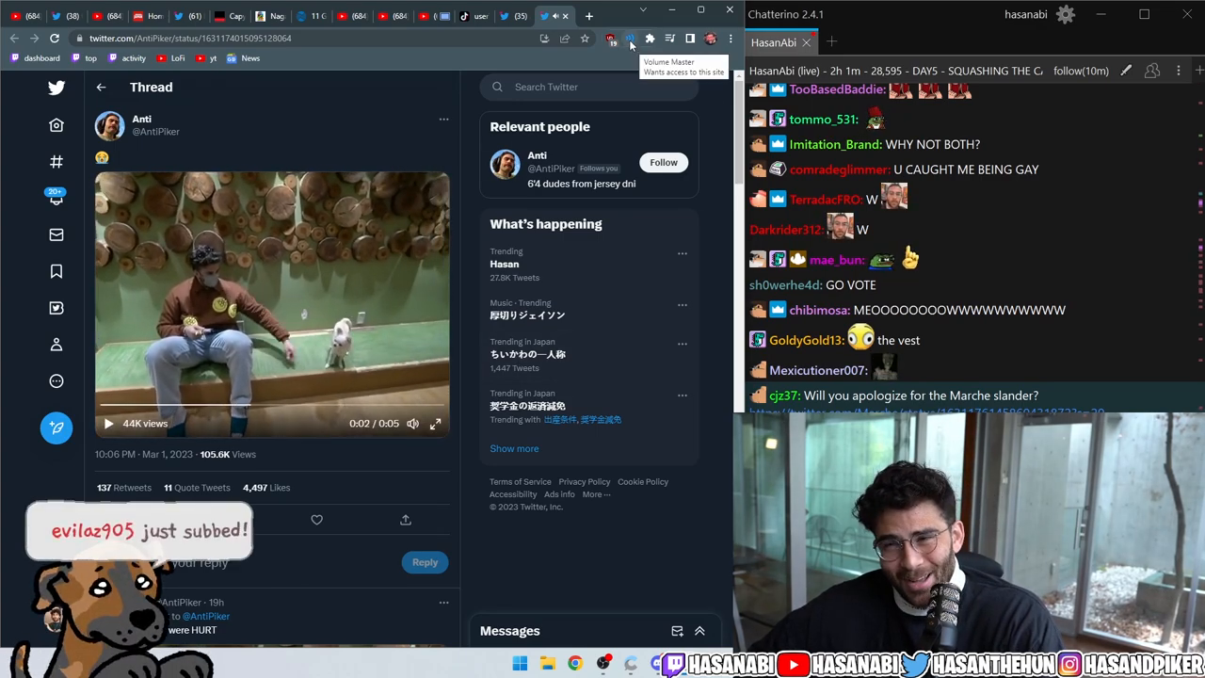
{"action": "left_click", "coordinate": [607, 35]}
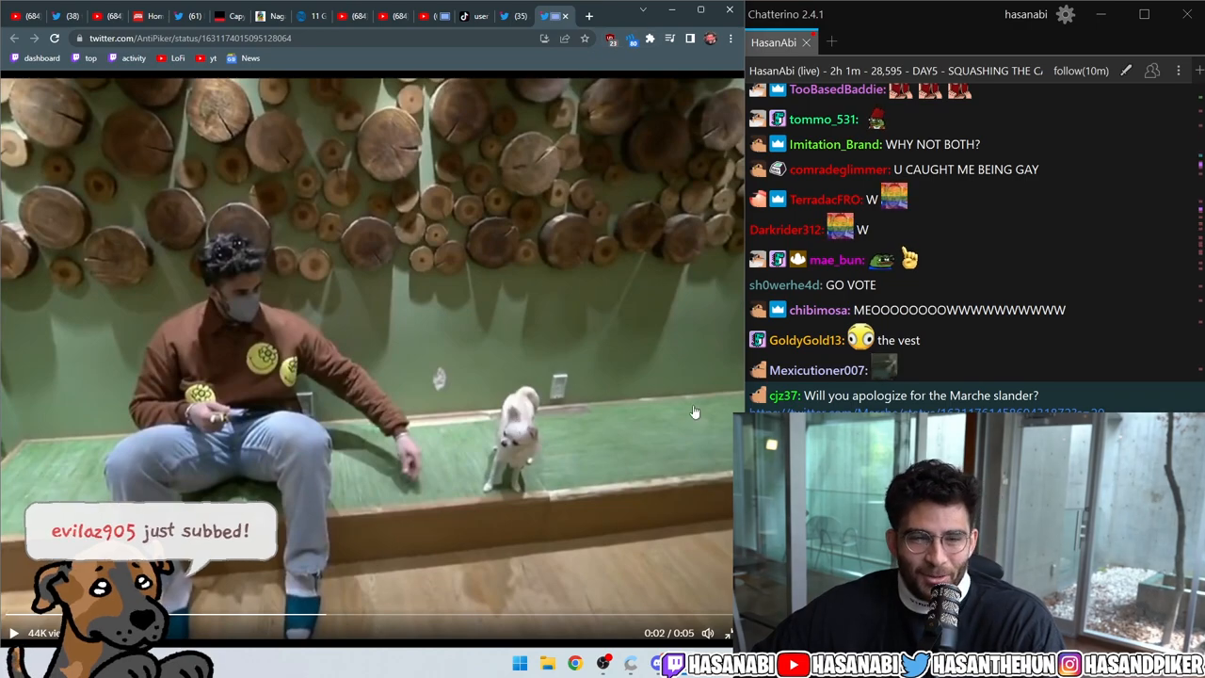
{"action": "scroll", "scroll_direction": "down", "scroll_amount": 3}
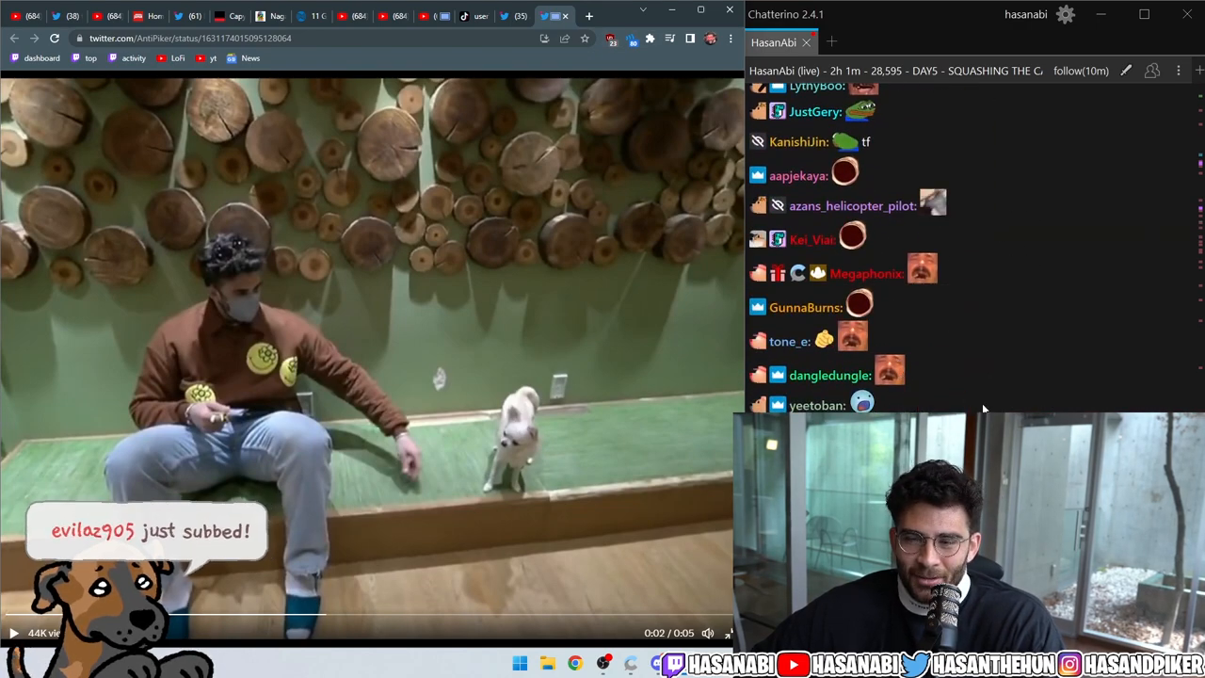
{"action": "scroll", "scroll_direction": "down", "scroll_amount": 3}
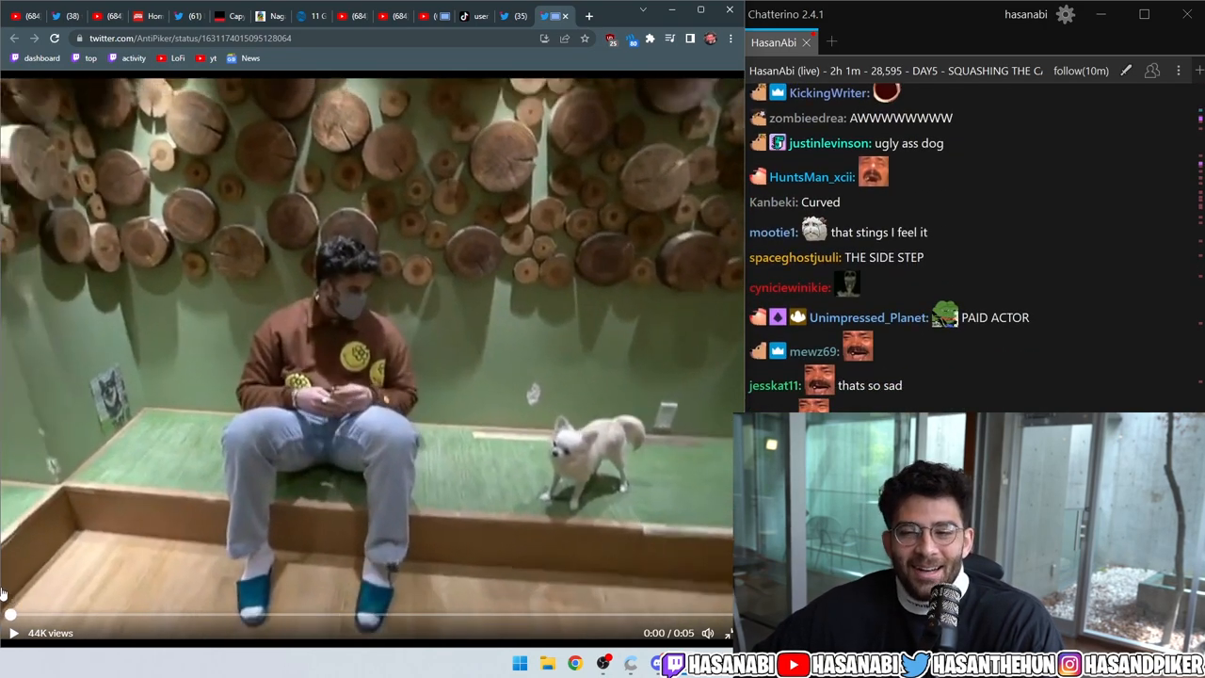
{"action": "scroll", "scroll_direction": "down", "scroll_amount": 3}
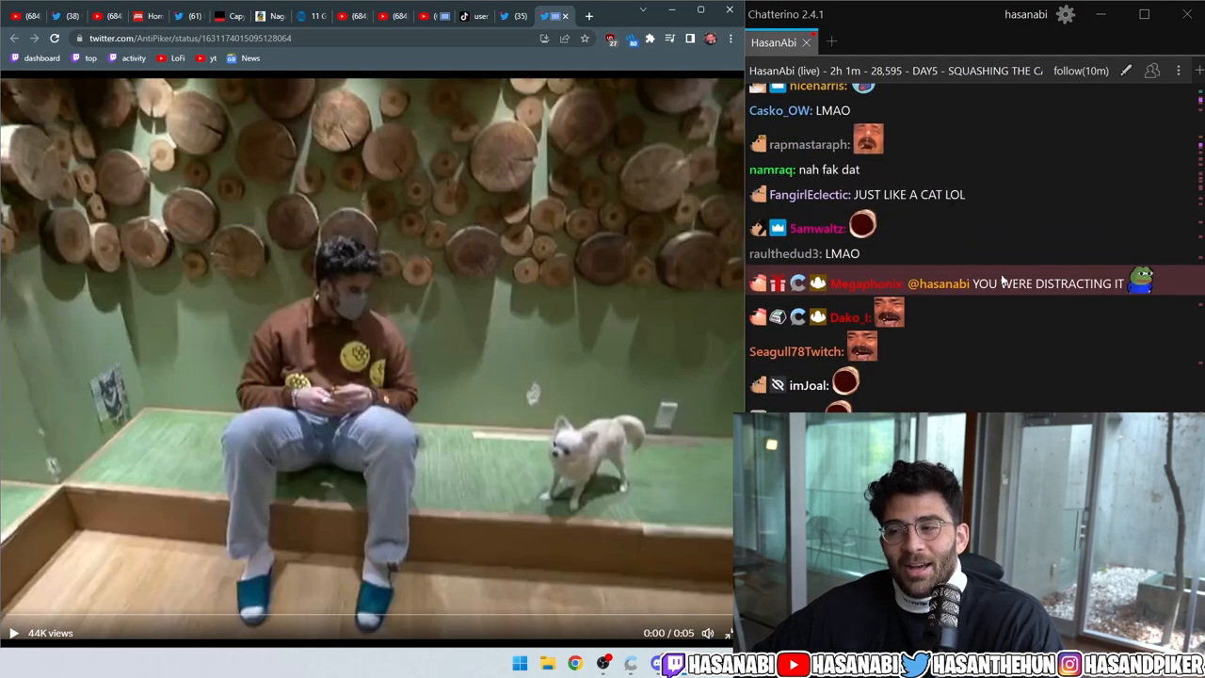
{"action": "scroll", "scroll_direction": "down", "scroll_amount": 3}
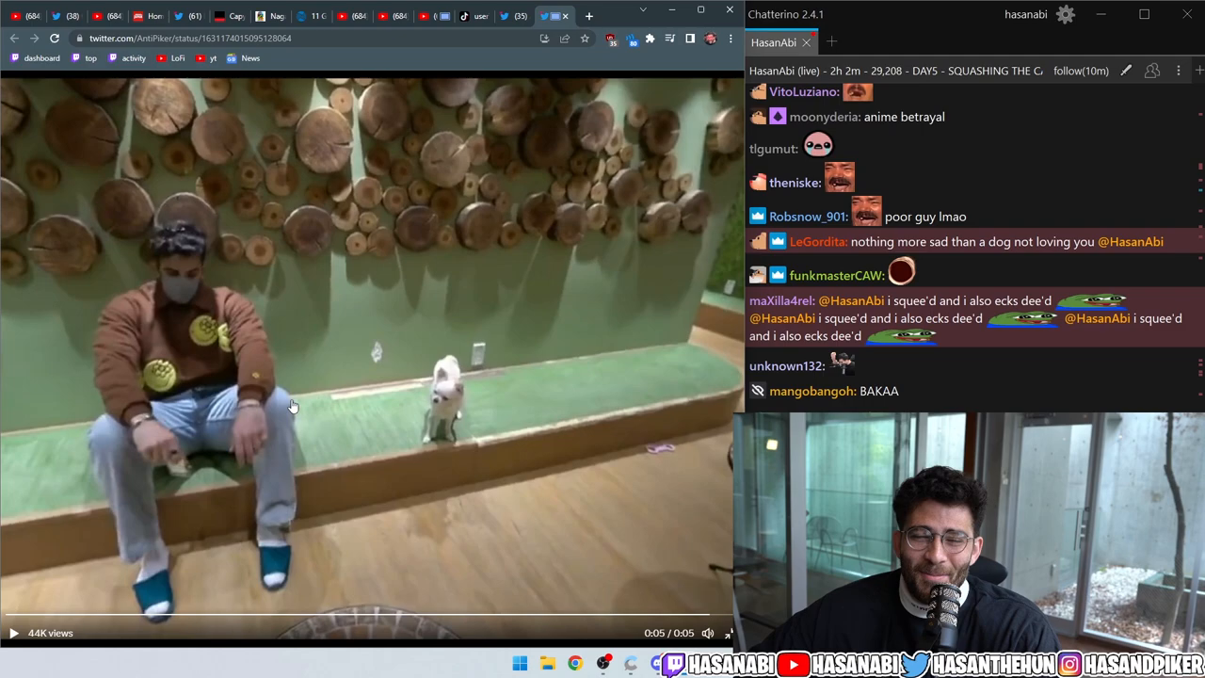
{"action": "scroll", "scroll_direction": "down", "scroll_amount": 3}
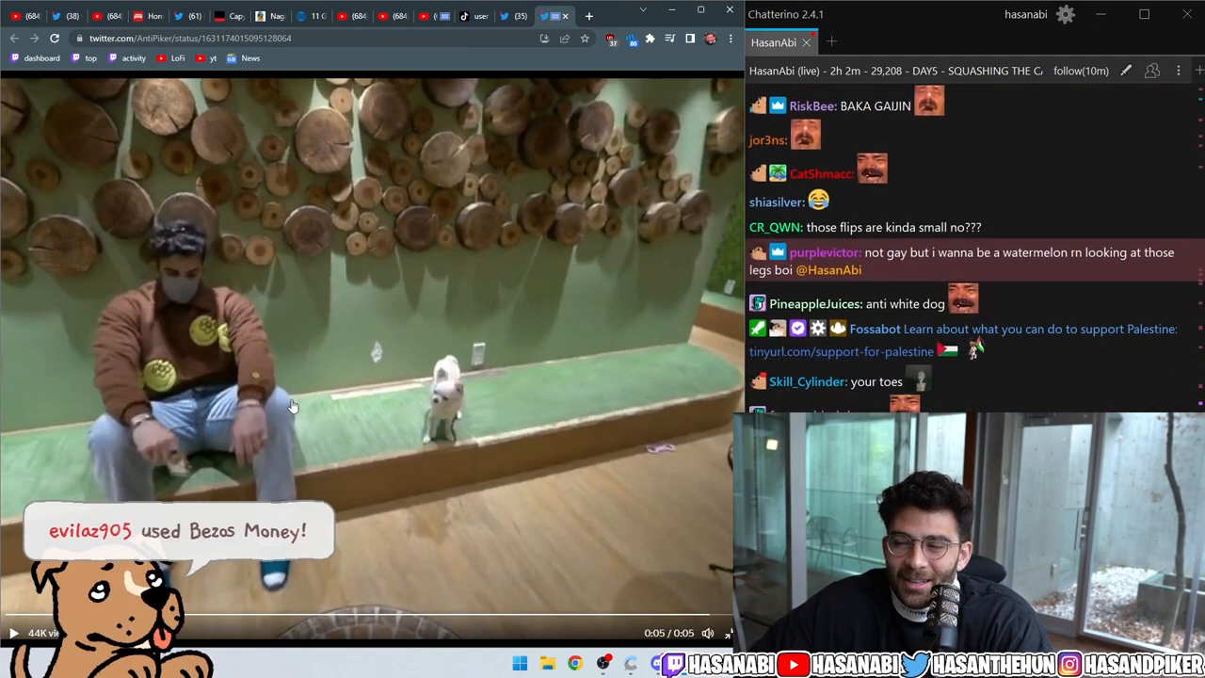
{"action": "scroll", "scroll_direction": "down", "scroll_amount": 3}
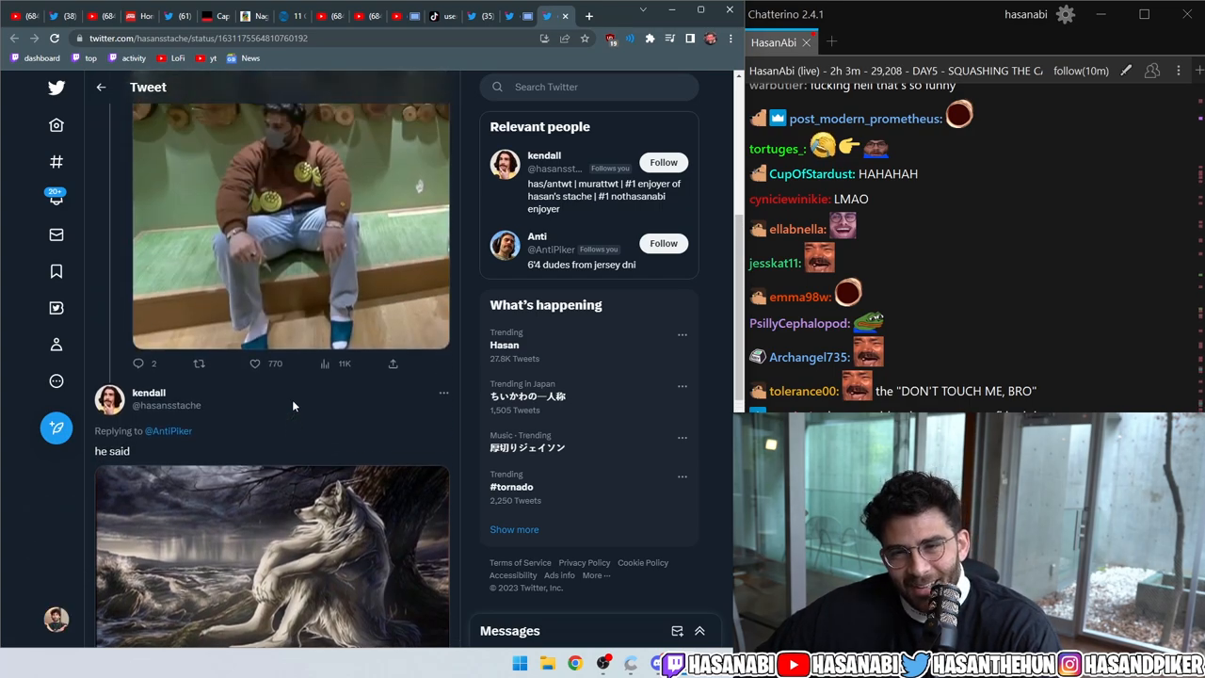
{"action": "scroll", "scroll_direction": "down", "scroll_amount": 3}
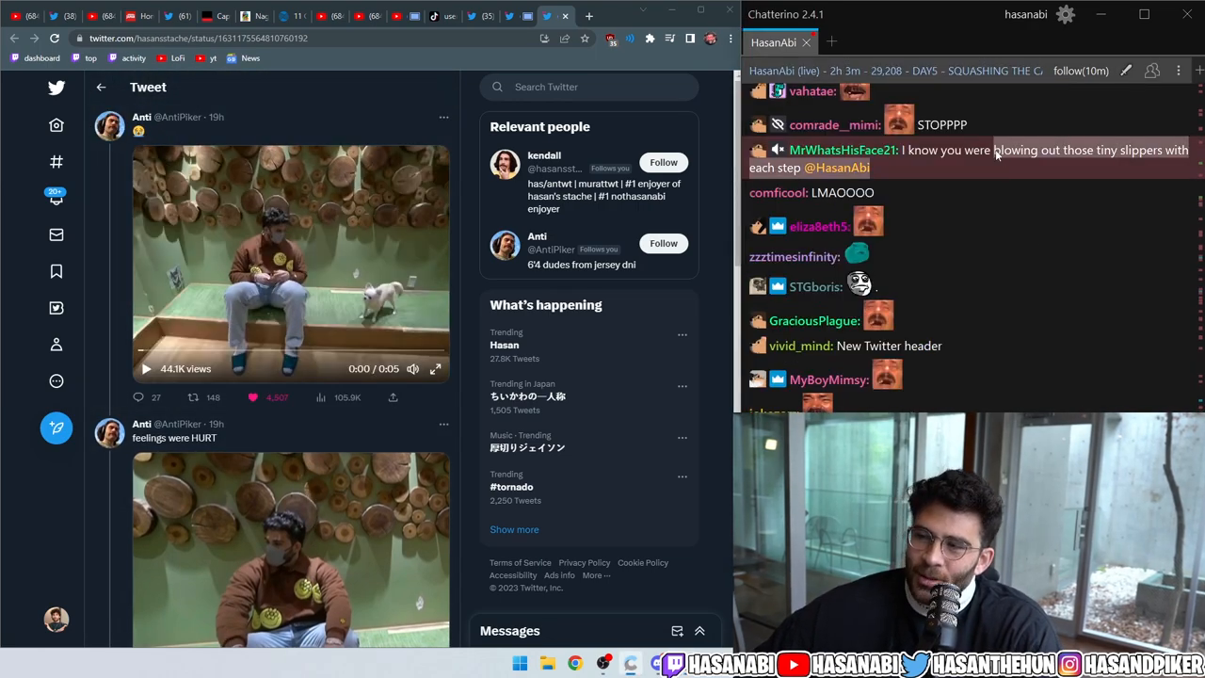
{"action": "scroll", "scroll_direction": "down", "scroll_amount": 3}
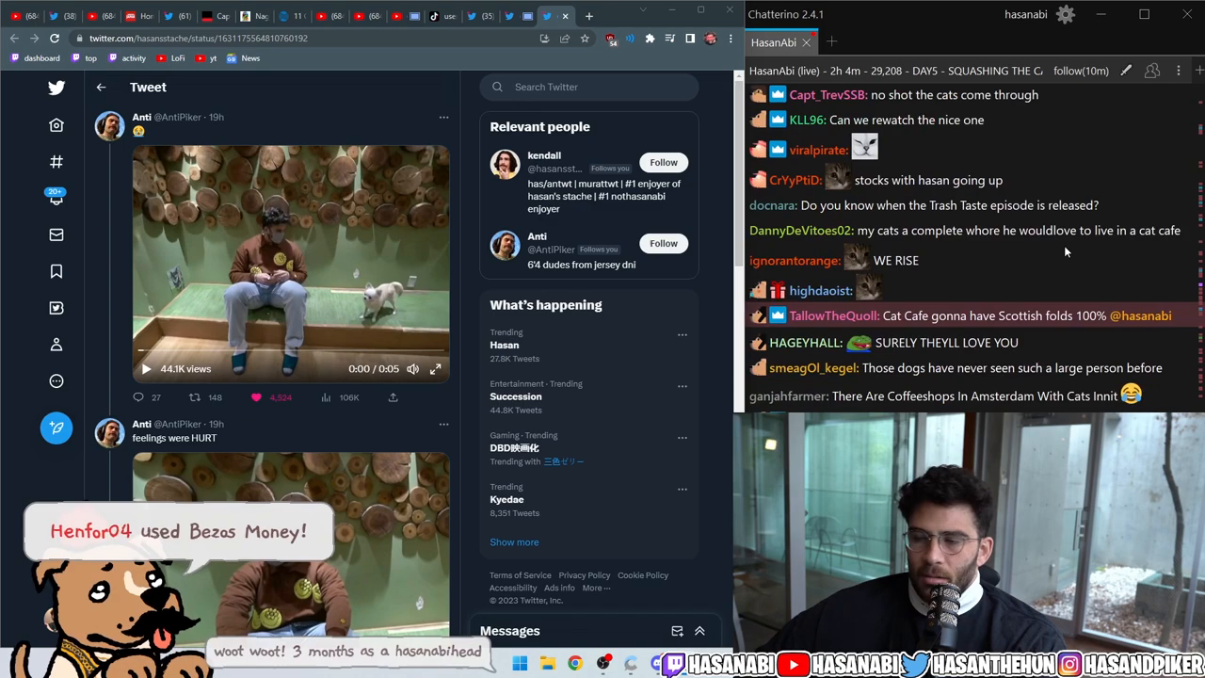
{"action": "scroll", "scroll_direction": "down", "scroll_amount": 3}
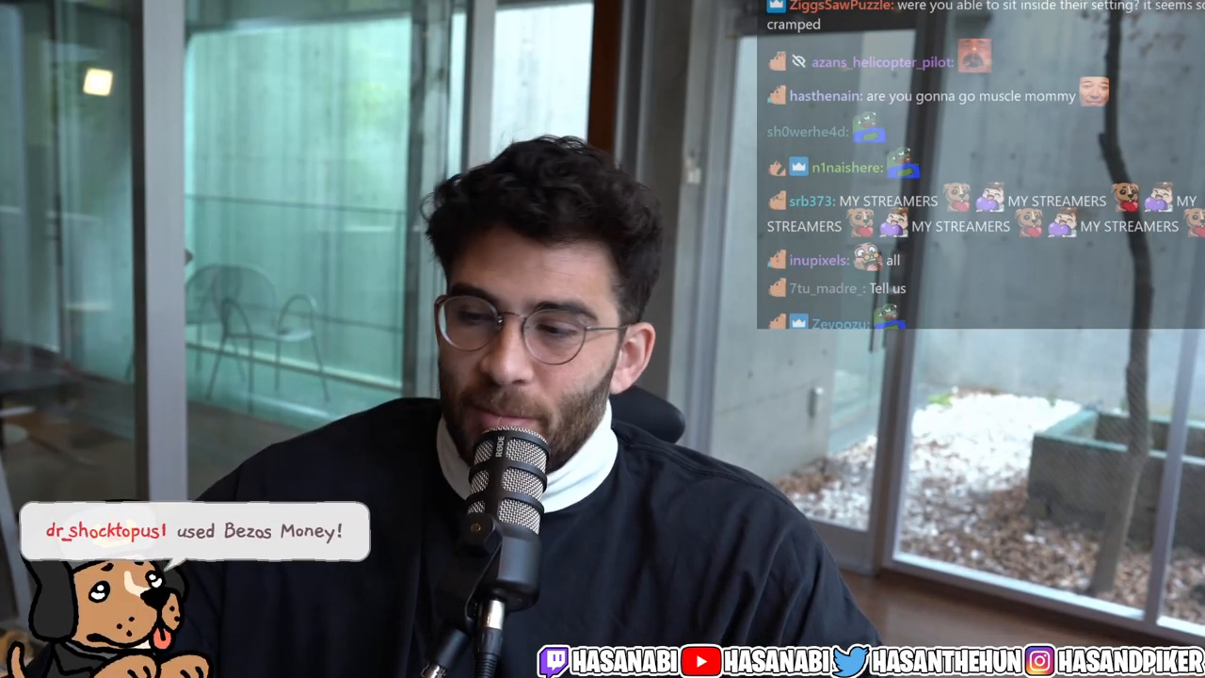
Step: Scroll down the page toward the r/TrashTaste 'next guest revealed' thread
{"action": "scroll", "scroll_direction": "down", "scroll_amount": 3}
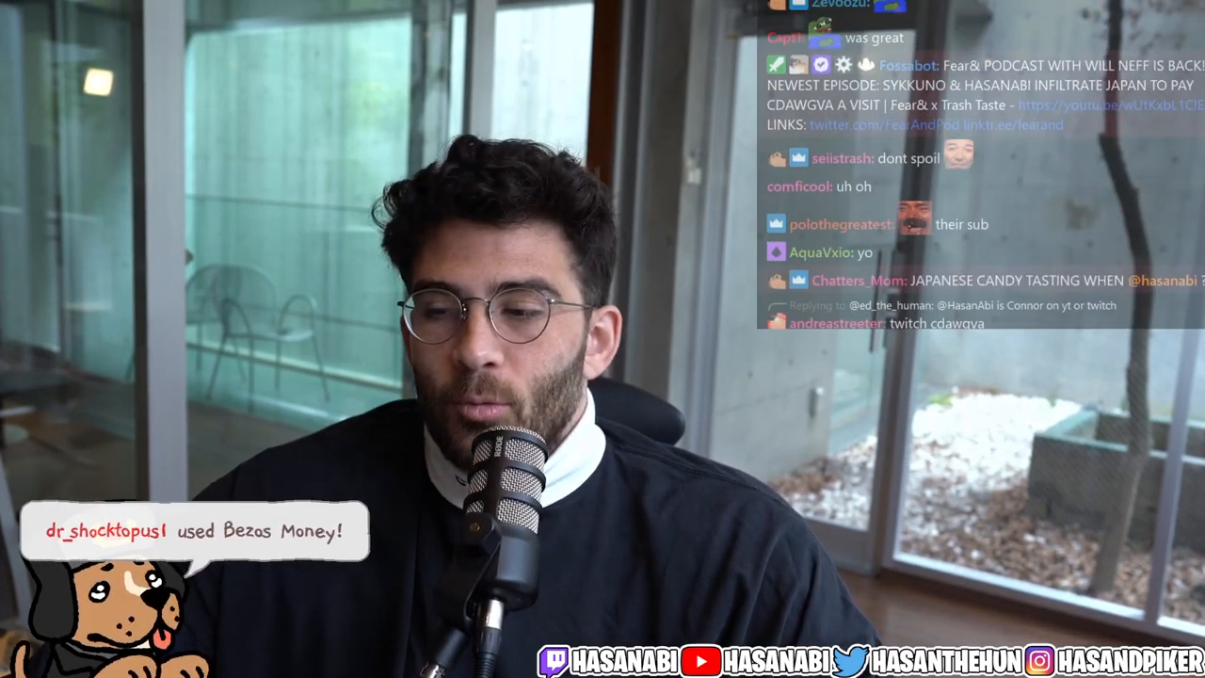
{"action": "scroll", "scroll_direction": "down", "scroll_amount": 3}
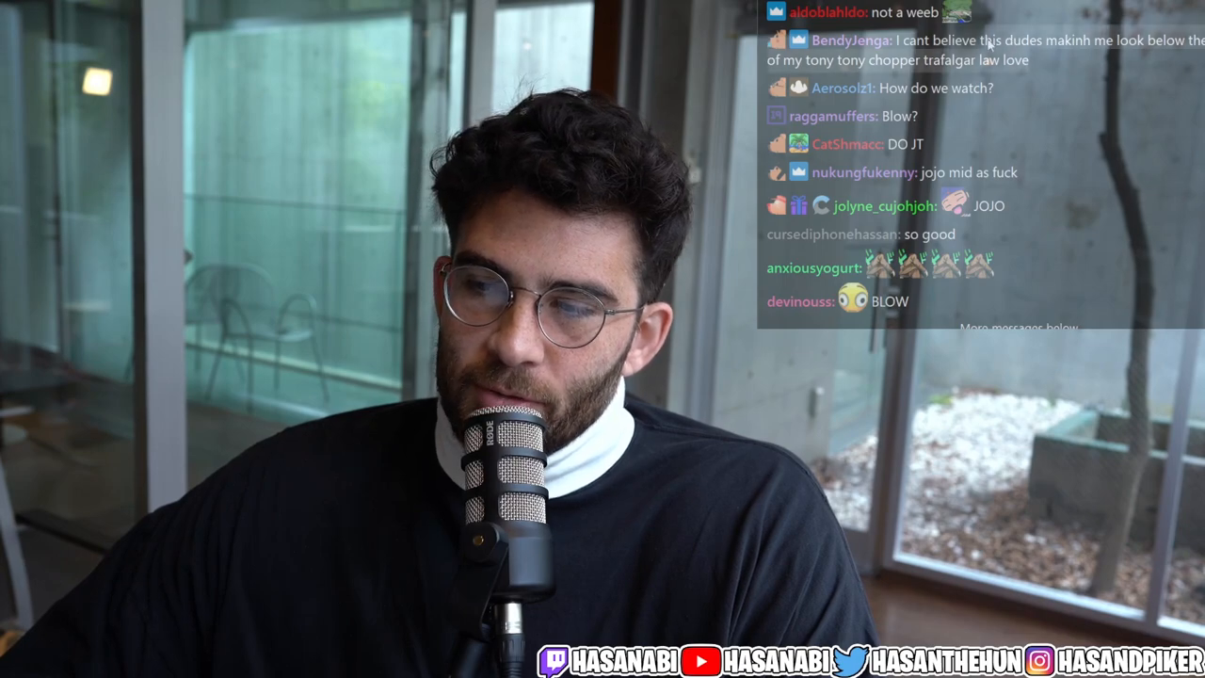
{"action": "mouse_move", "coordinate": [1061, 71]}
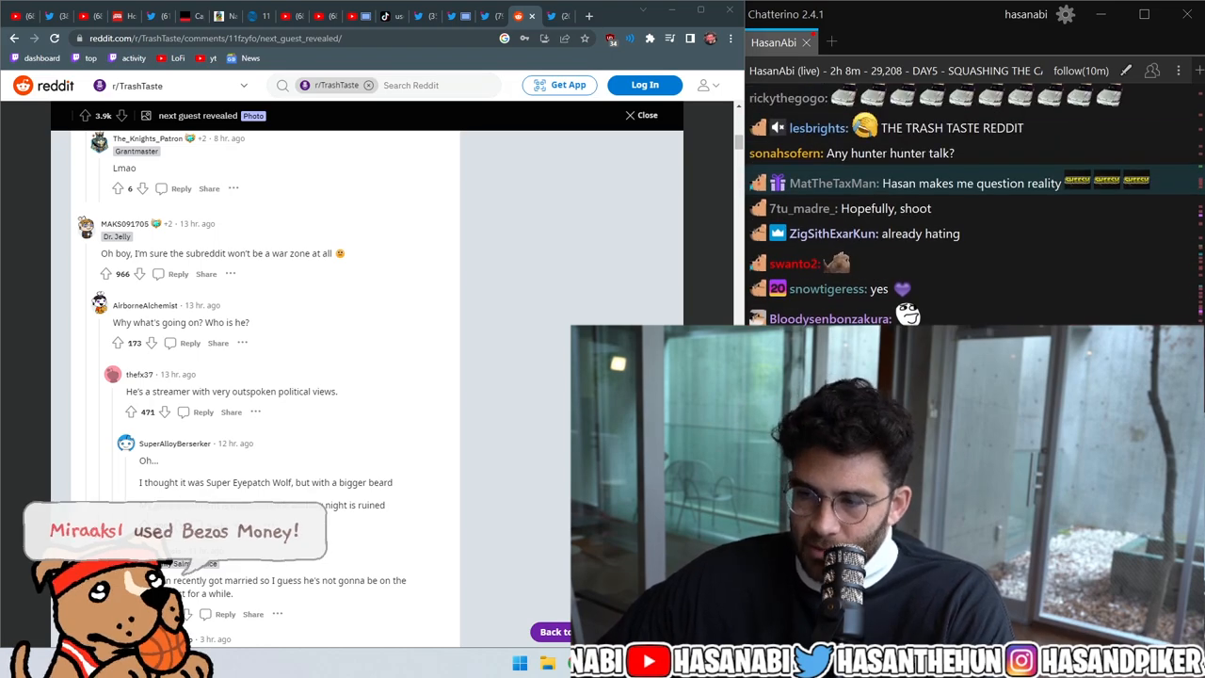
{"action": "scroll", "scroll_direction": "down", "scroll_amount": 3}
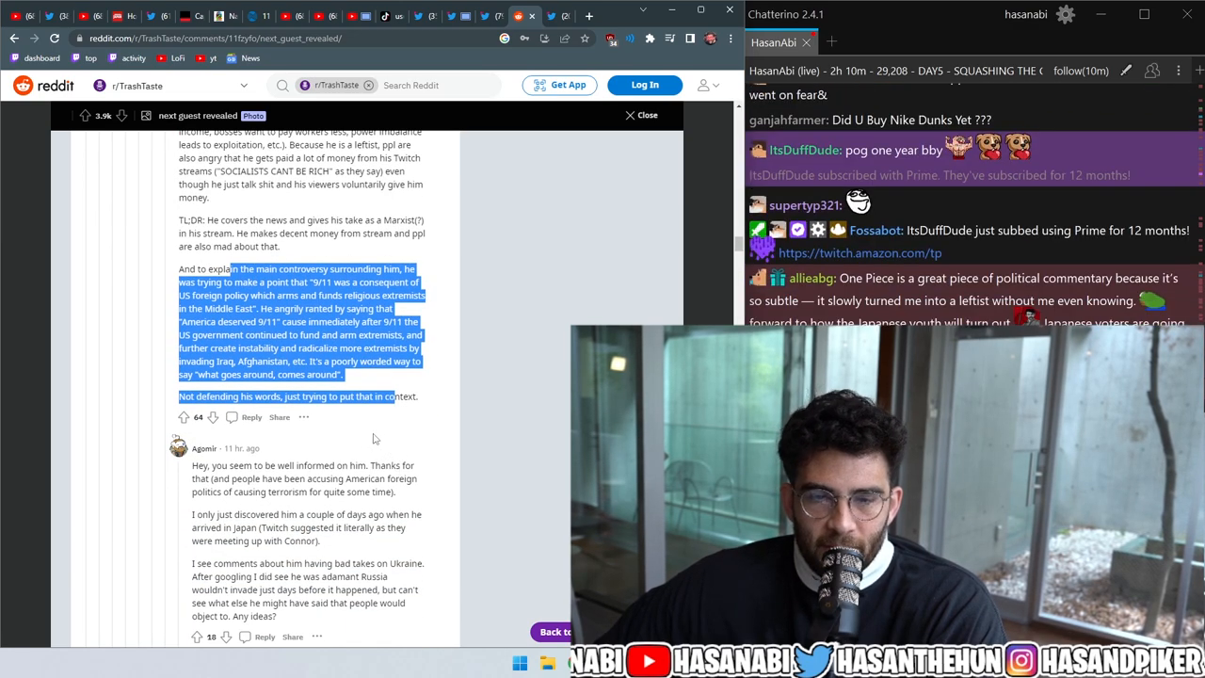
{"action": "scroll", "scroll_direction": "down", "scroll_amount": 3}
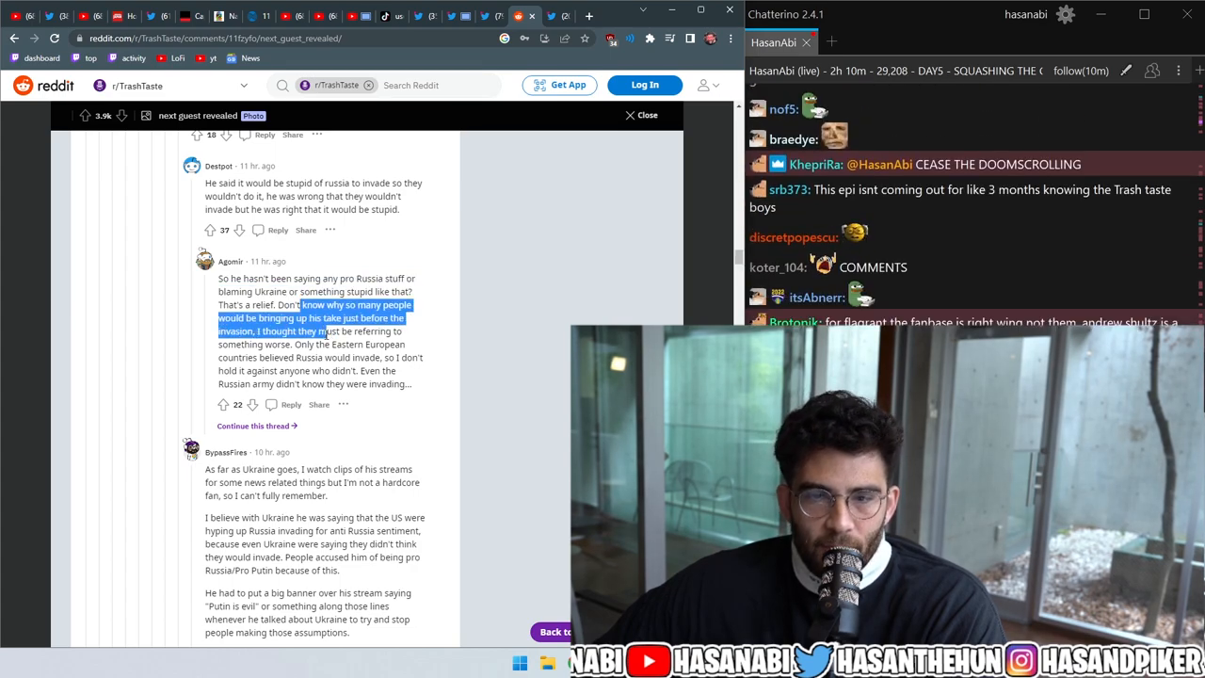
{"action": "scroll", "scroll_direction": "down", "scroll_amount": 3}
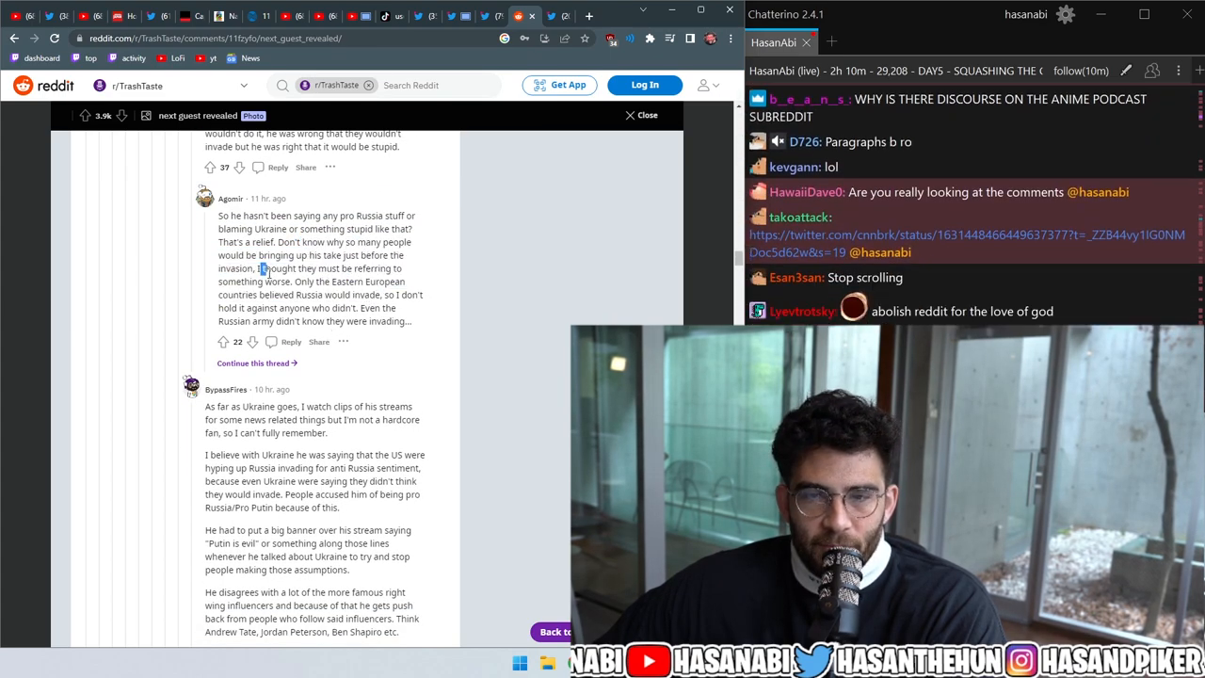
{"action": "left_click_drag", "start_coordinate": [282, 255], "coordinate": [353, 307]}
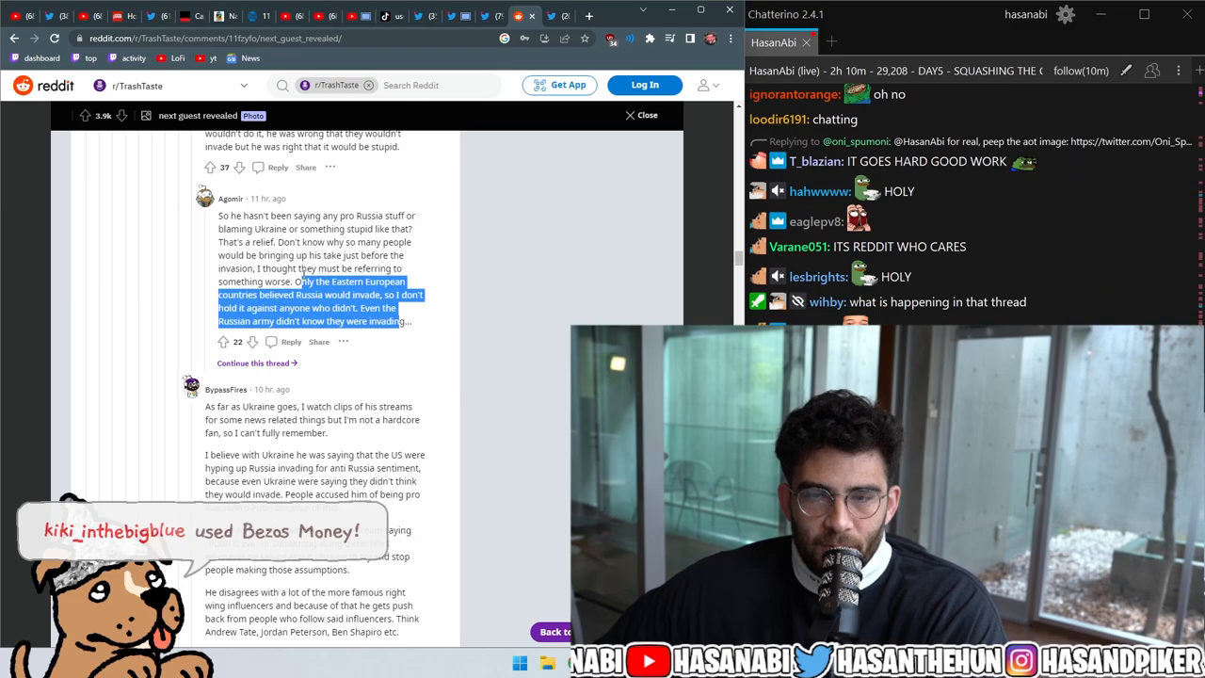
{"action": "scroll", "scroll_direction": "down", "scroll_amount": 3}
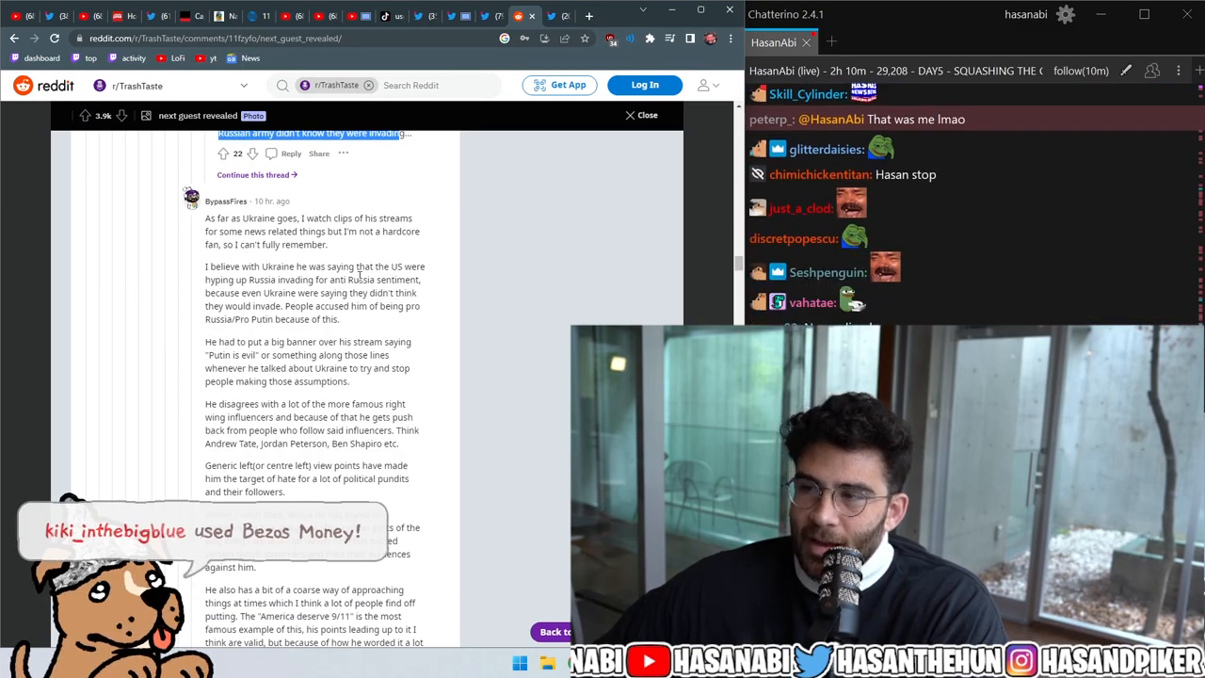
{"action": "scroll", "scroll_direction": "down", "scroll_amount": 3}
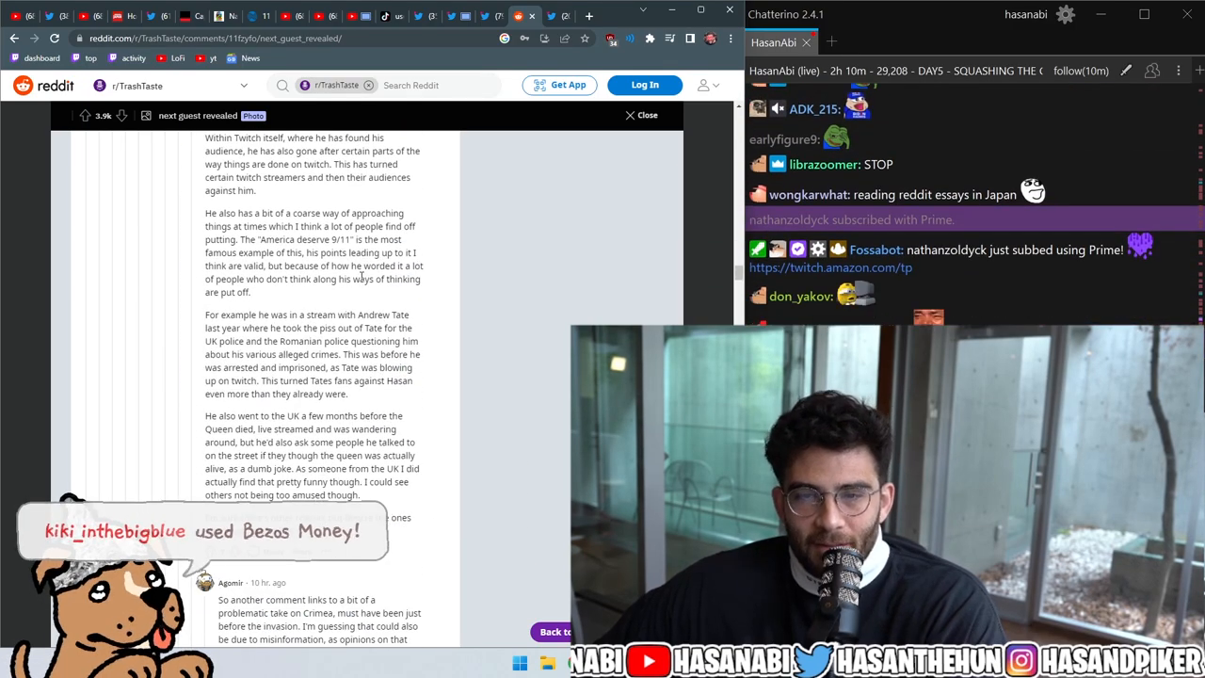
{"action": "scroll", "scroll_direction": "down", "scroll_amount": 3}
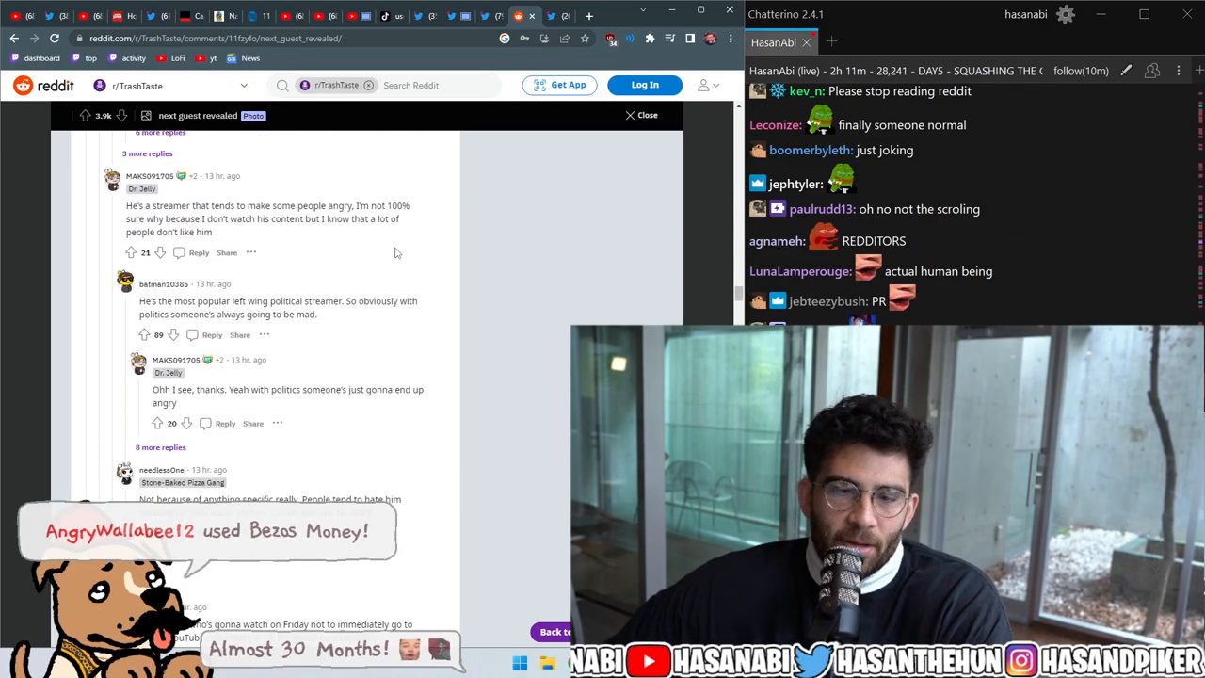